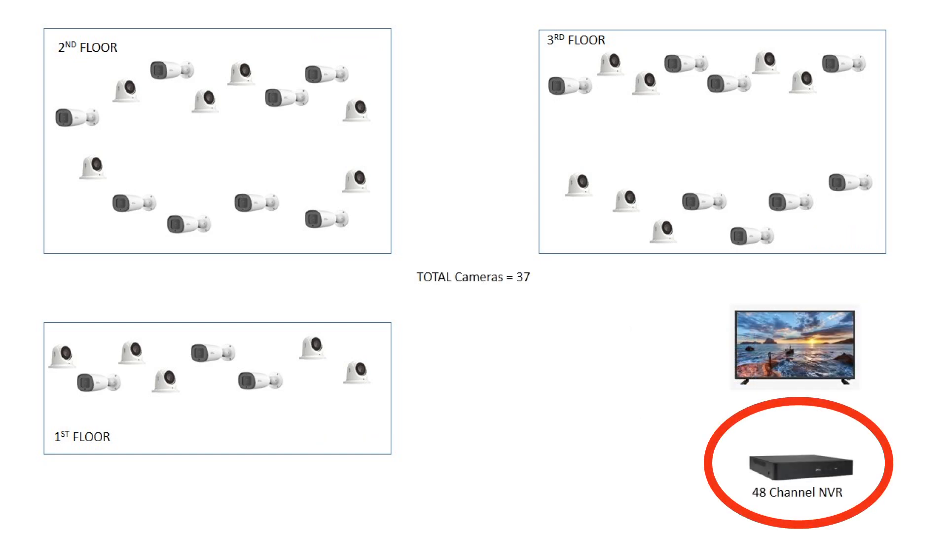
# Advance the diagram to wire the 1st-floor cameras and show the 2nd-floor 16 Port POE Switch
pyautogui.click(805, 466)
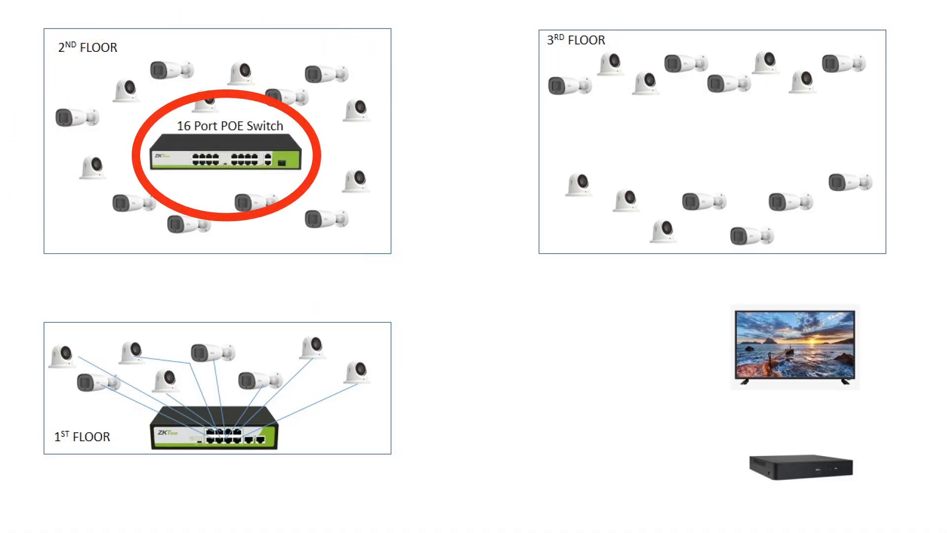
# Step past the 2nd-floor switch and gigabit-switch explanation to the diagram with the 8 Port Gigabit Switch
pyautogui.click(231, 151)
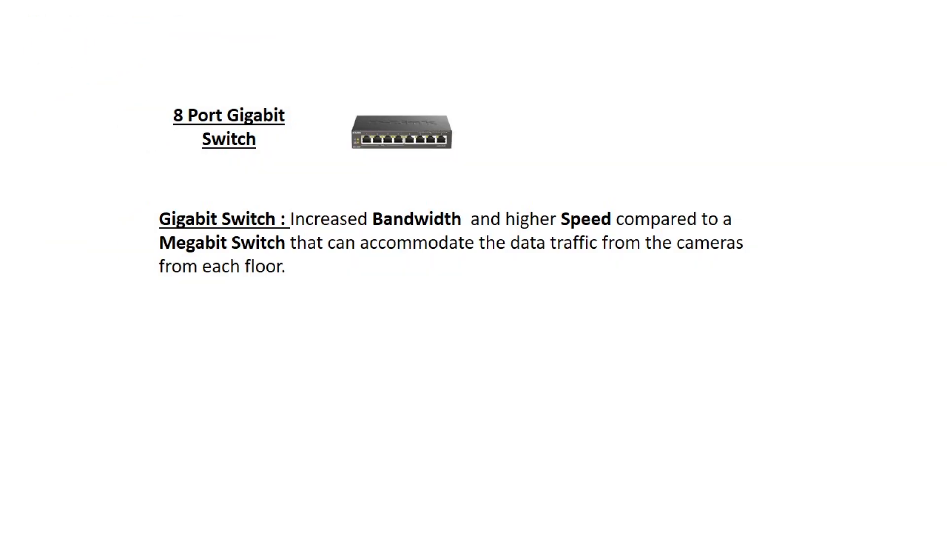
pyautogui.press('Right')
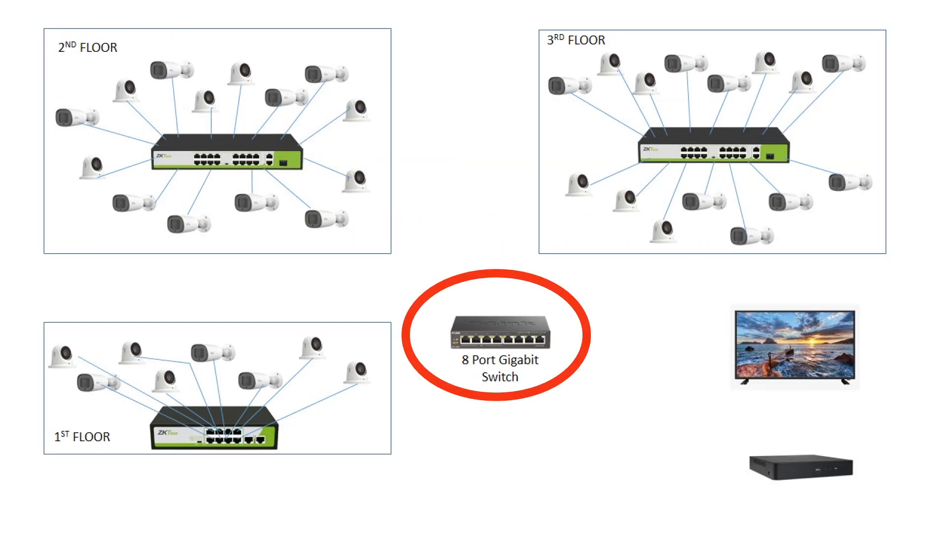
# Advance to cable the floor switches to the gigabit switch, adding router, NVR-to-TV link and laptop
pyautogui.click(492, 338)
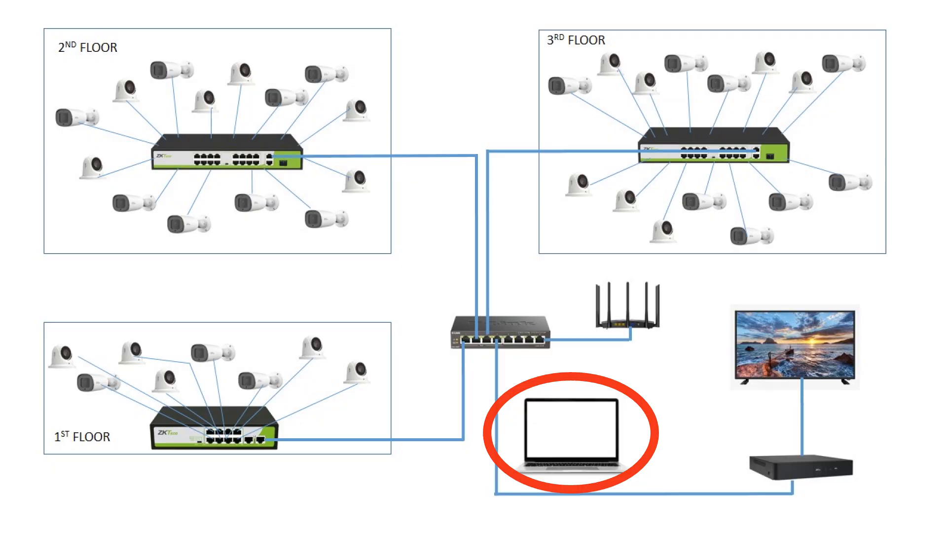
# Point out the laptop and cable it to the gigabit switch, completing the diagram
pyautogui.click(574, 432)
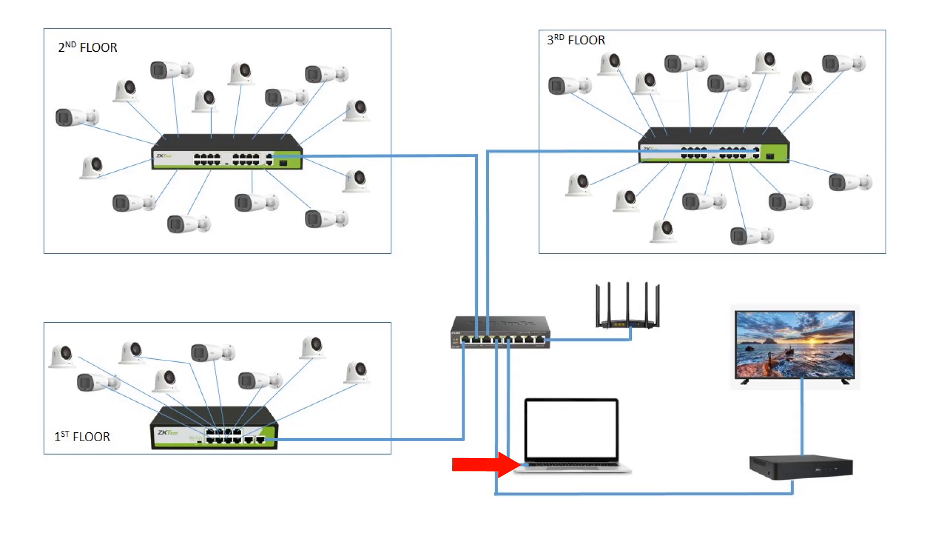
pyautogui.click(477, 466)
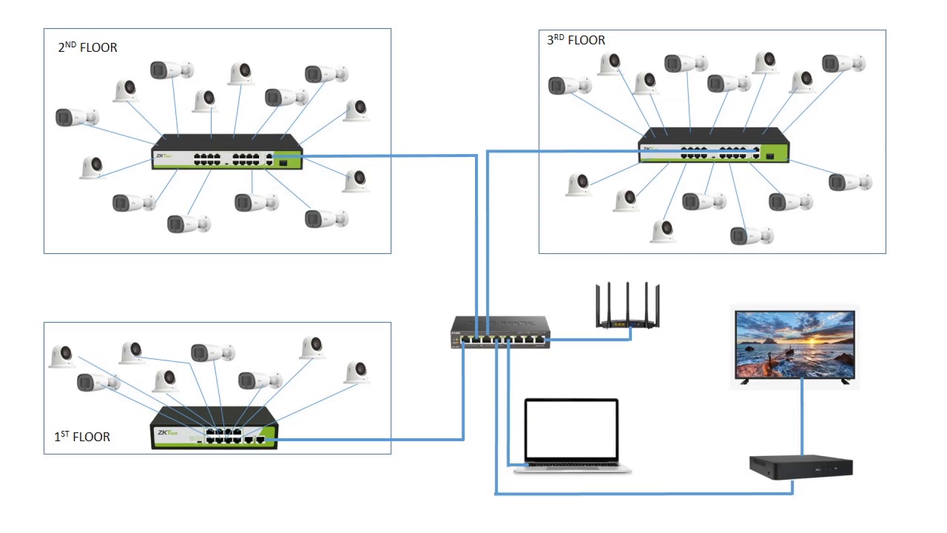